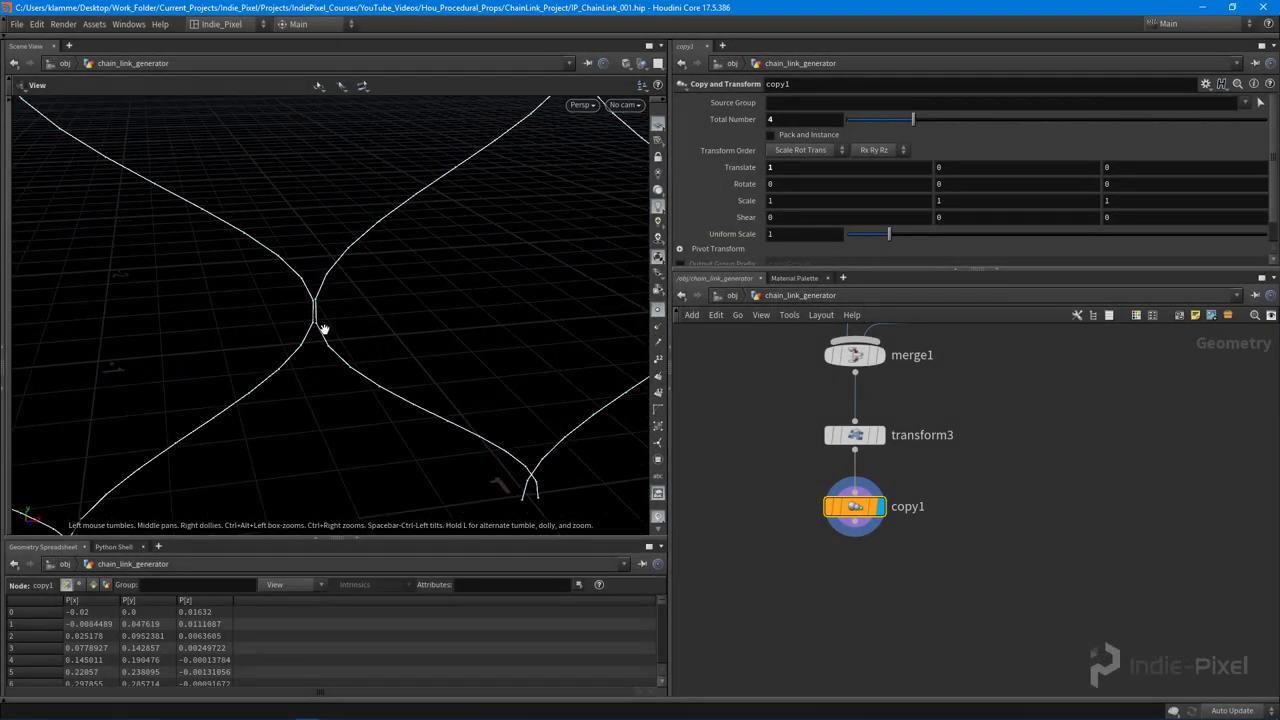
Step: Inspect the copied strands and bring up transform3's parameters
drag(324, 330, 344, 332)
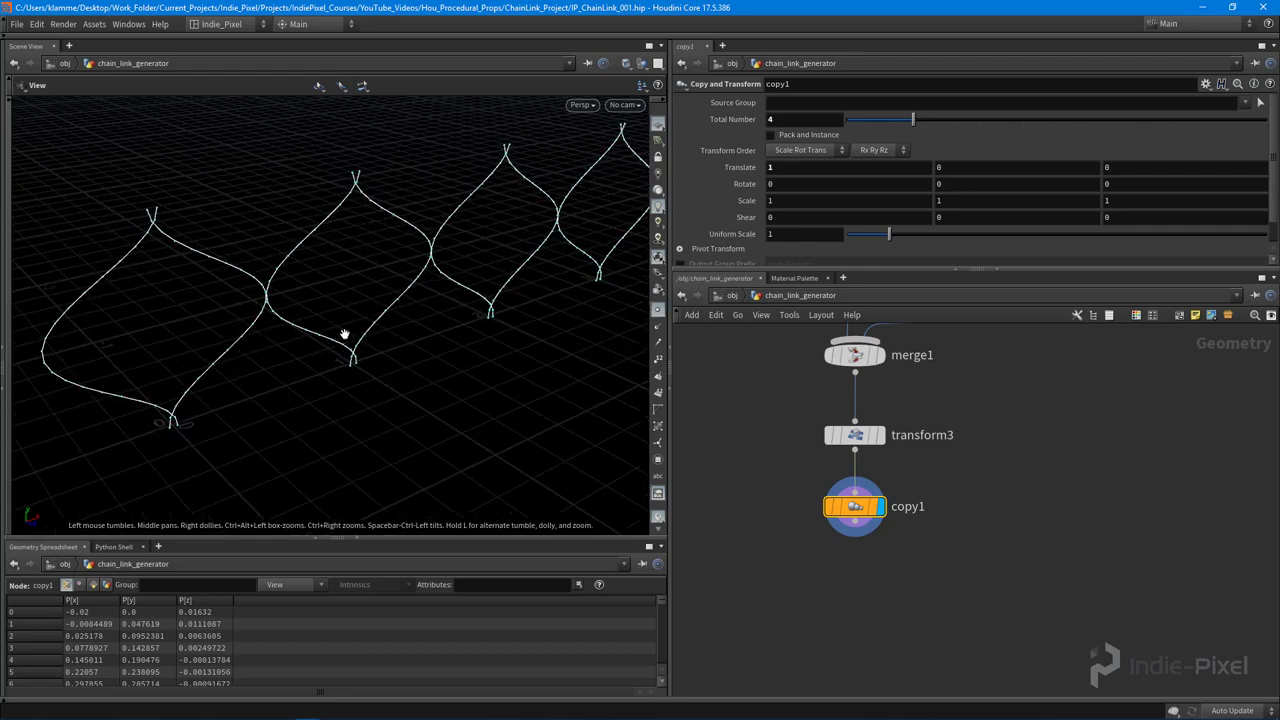
click(856, 434)
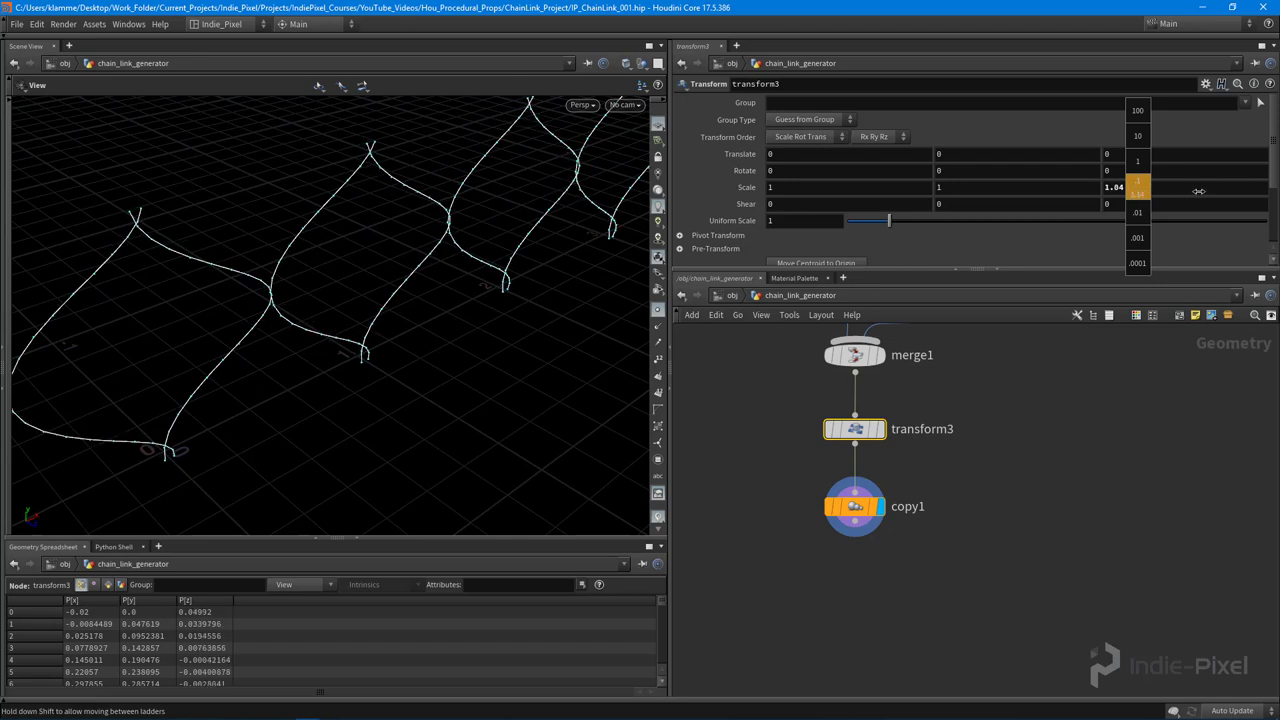
Step: Set transform3's Scale to a negative Z and X about 1.06 so the links meet as diamonds
drag(1198, 192, 1176, 196)
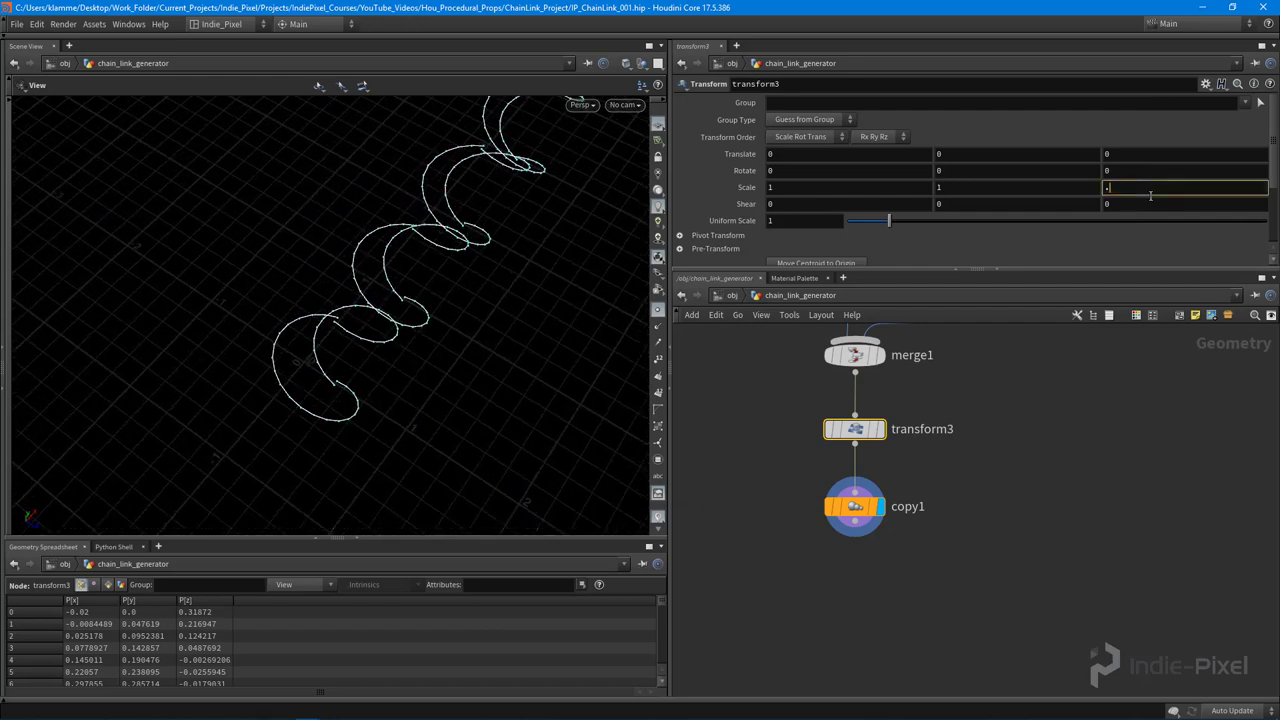
text(.2)
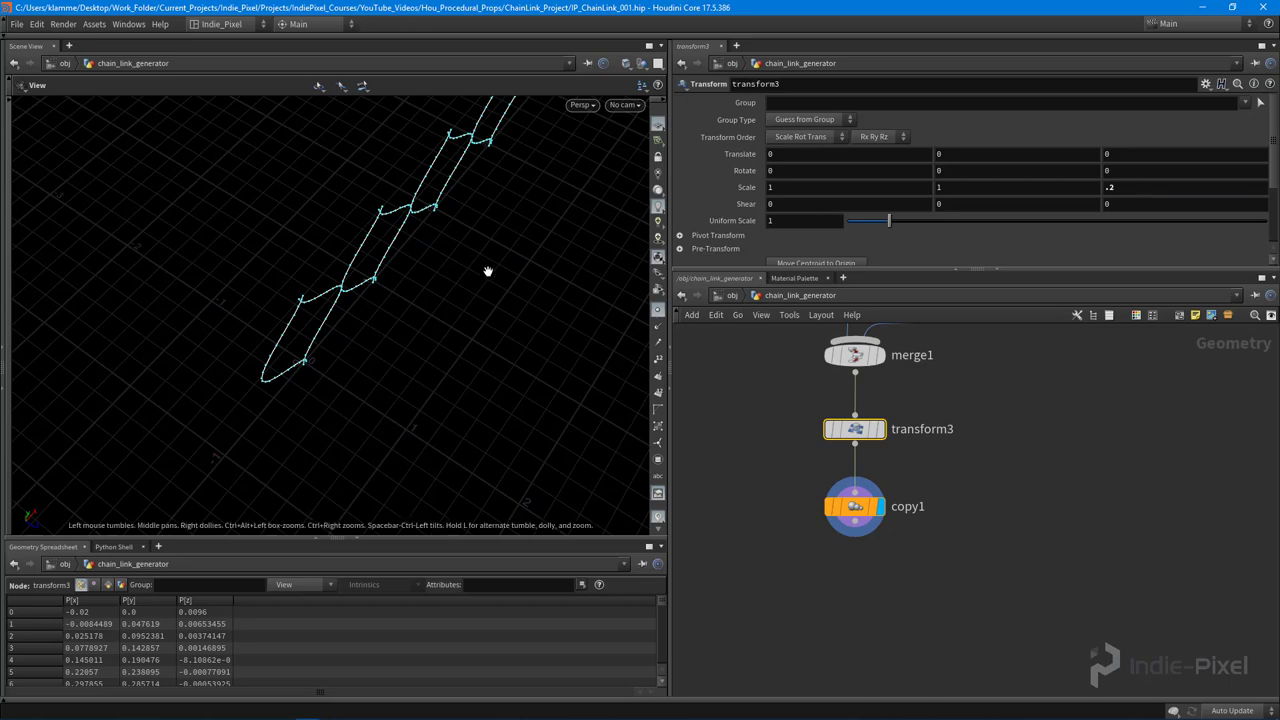
drag(488, 270, 410, 292)
text(.5)
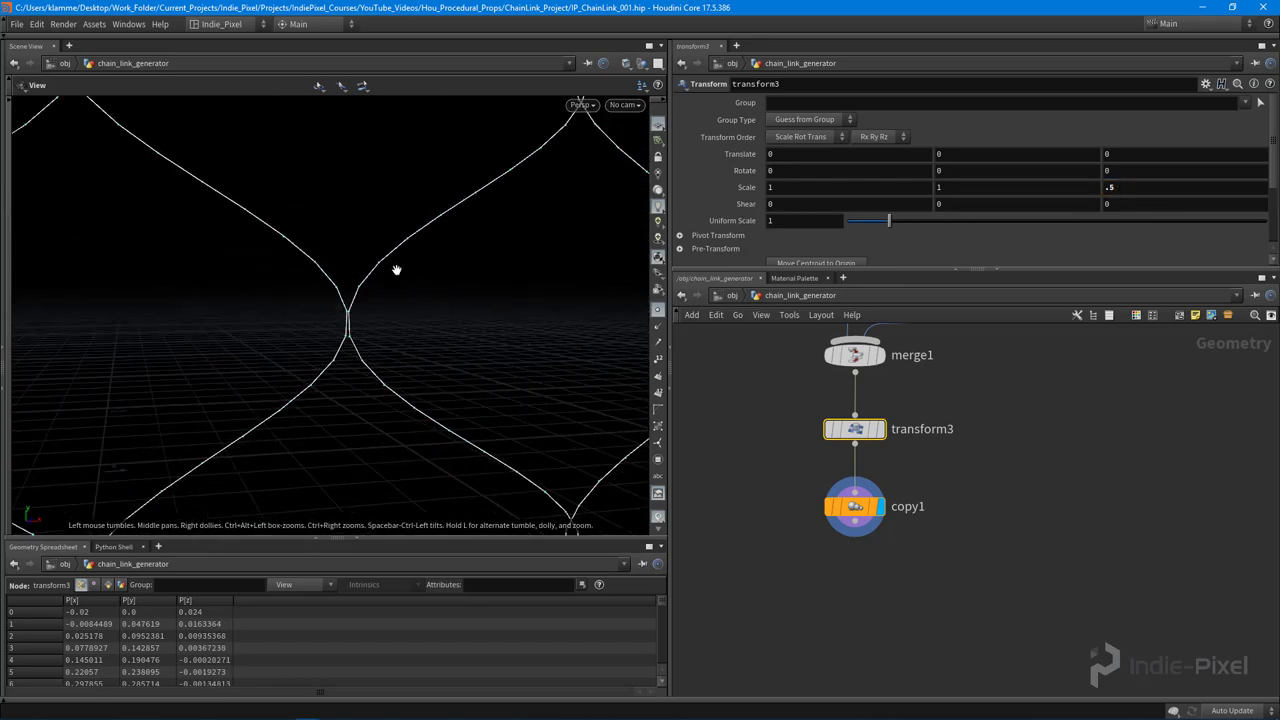
drag(396, 270, 304, 332)
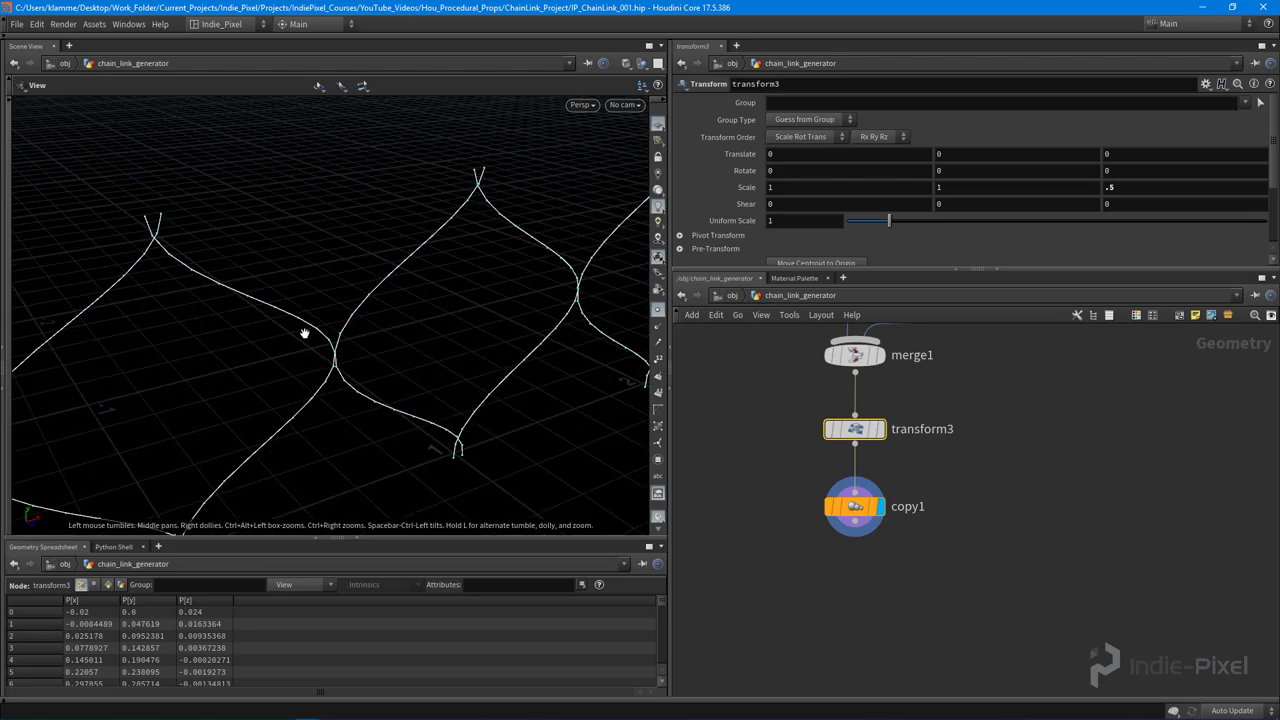
mouse_move(480, 268)
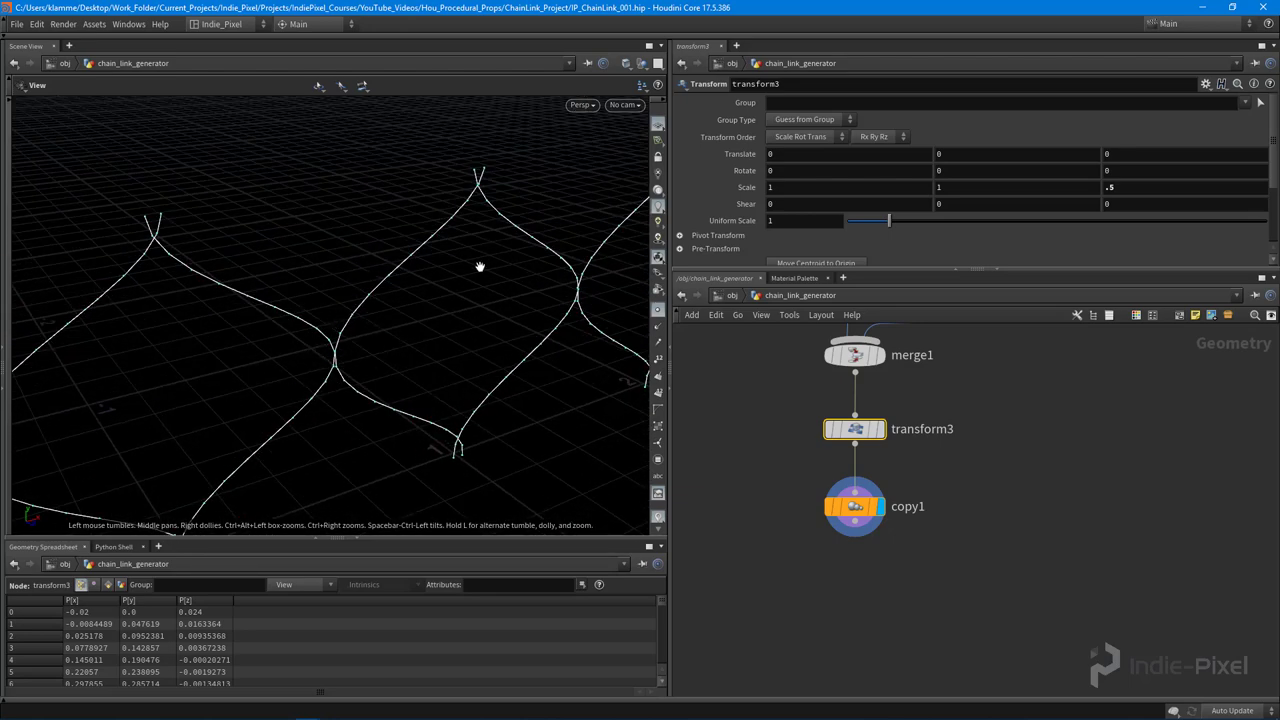
drag(480, 268, 446, 340)
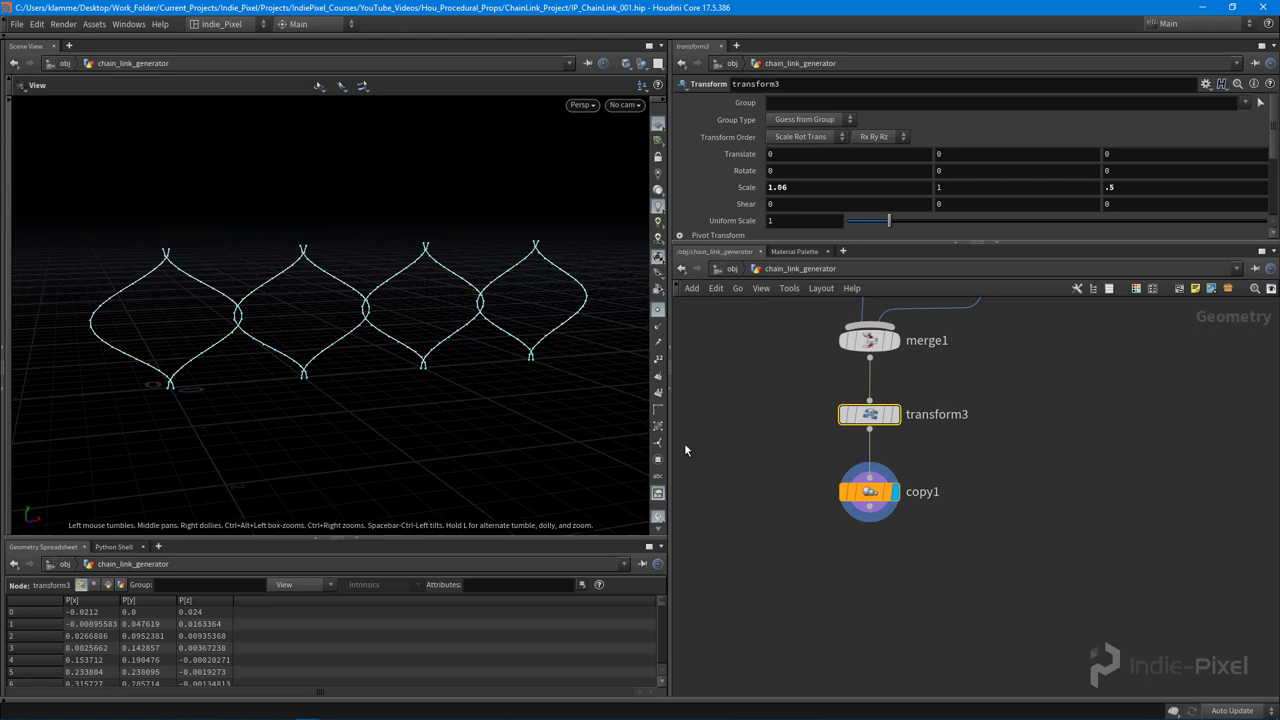
Step: Add copy2 with Total Number 2 and an offset, then drop an Attribute Wrangle
click(868, 492)
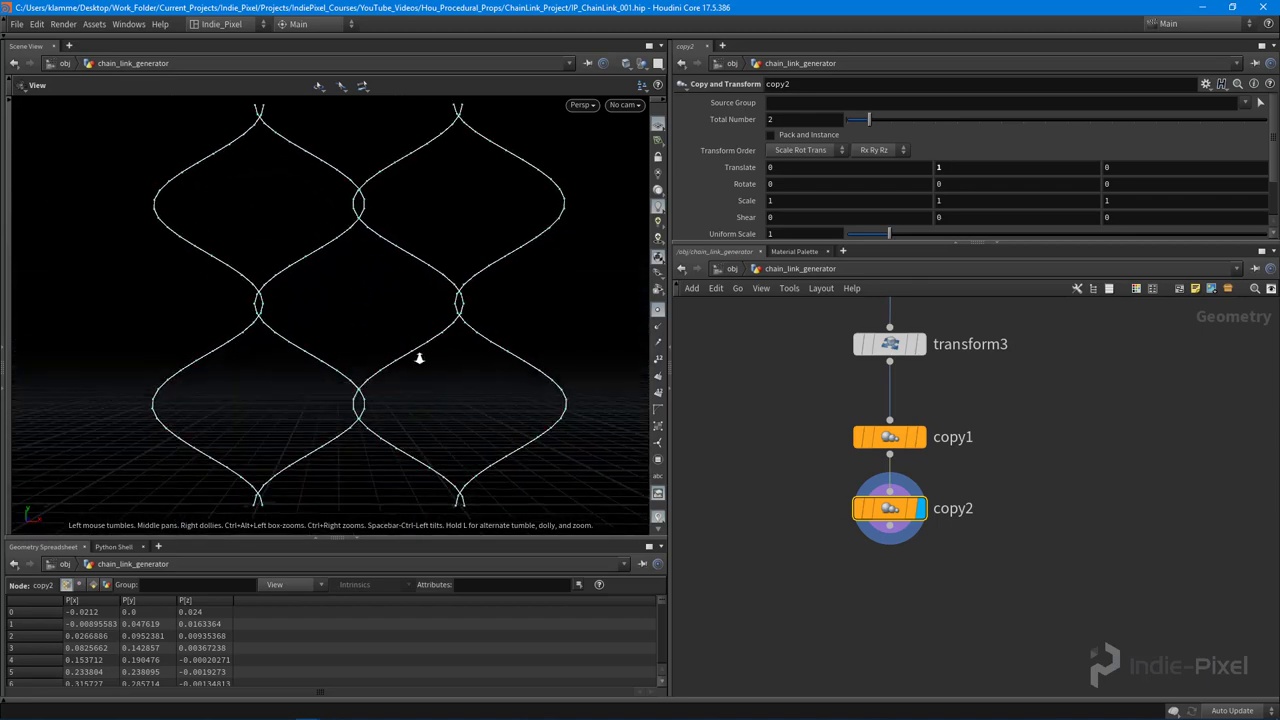
drag(420, 358, 448, 384)
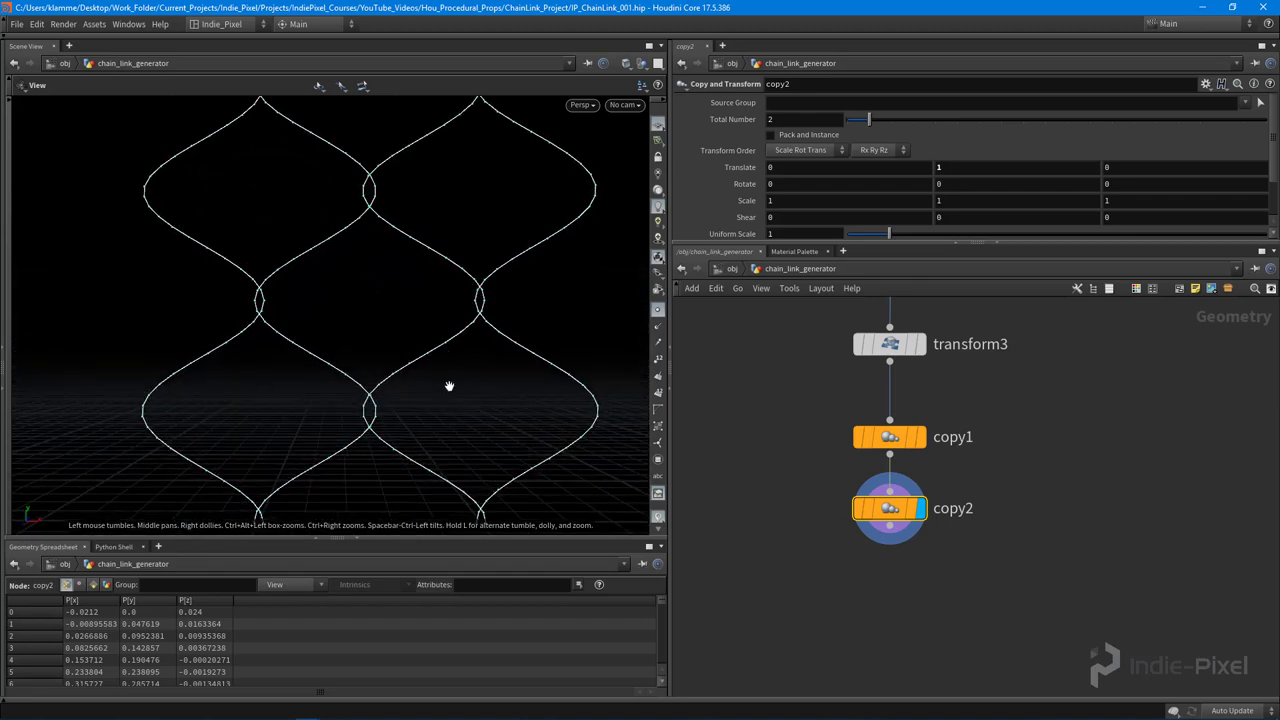
drag(448, 386, 472, 272)
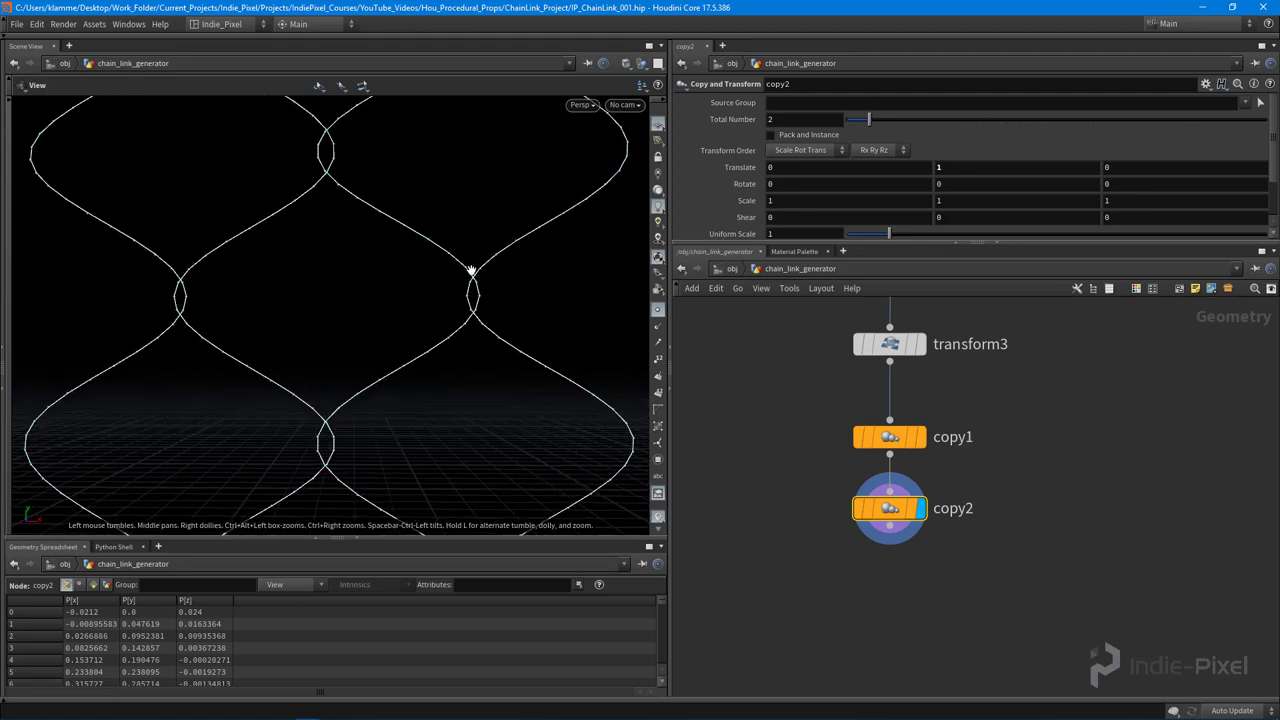
mouse_move(170, 308)
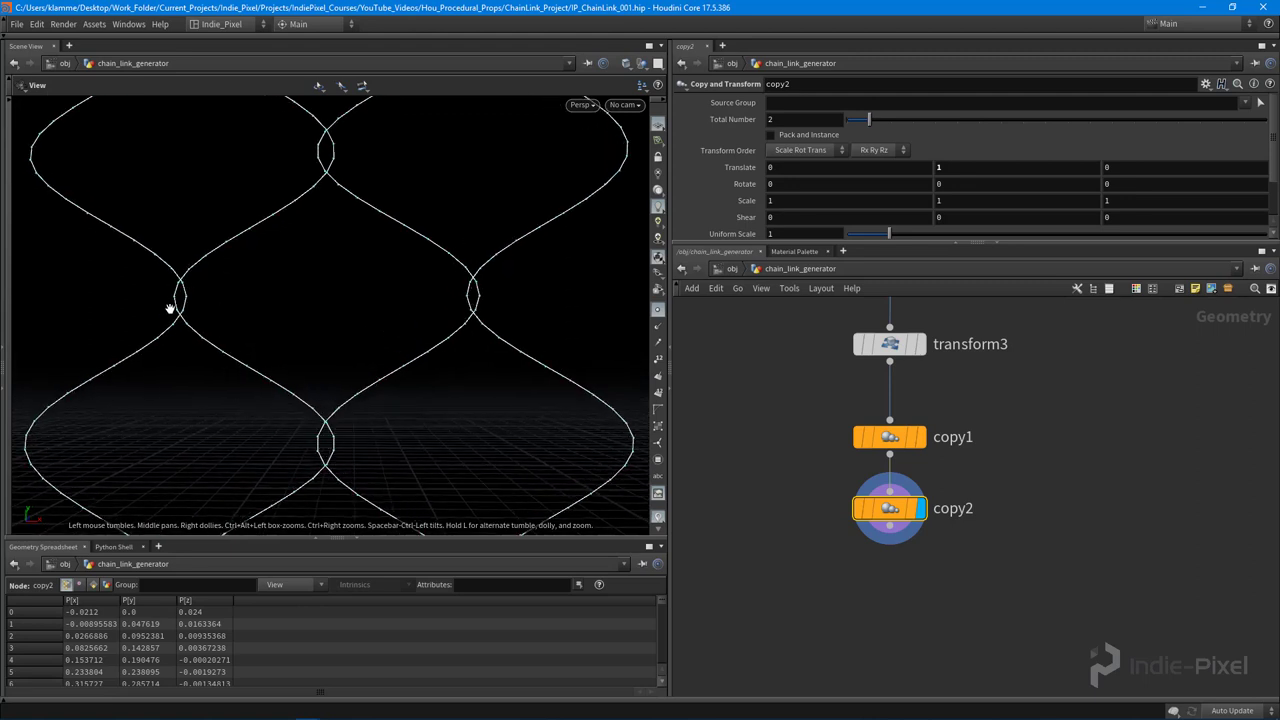
mouse_move(178, 304)
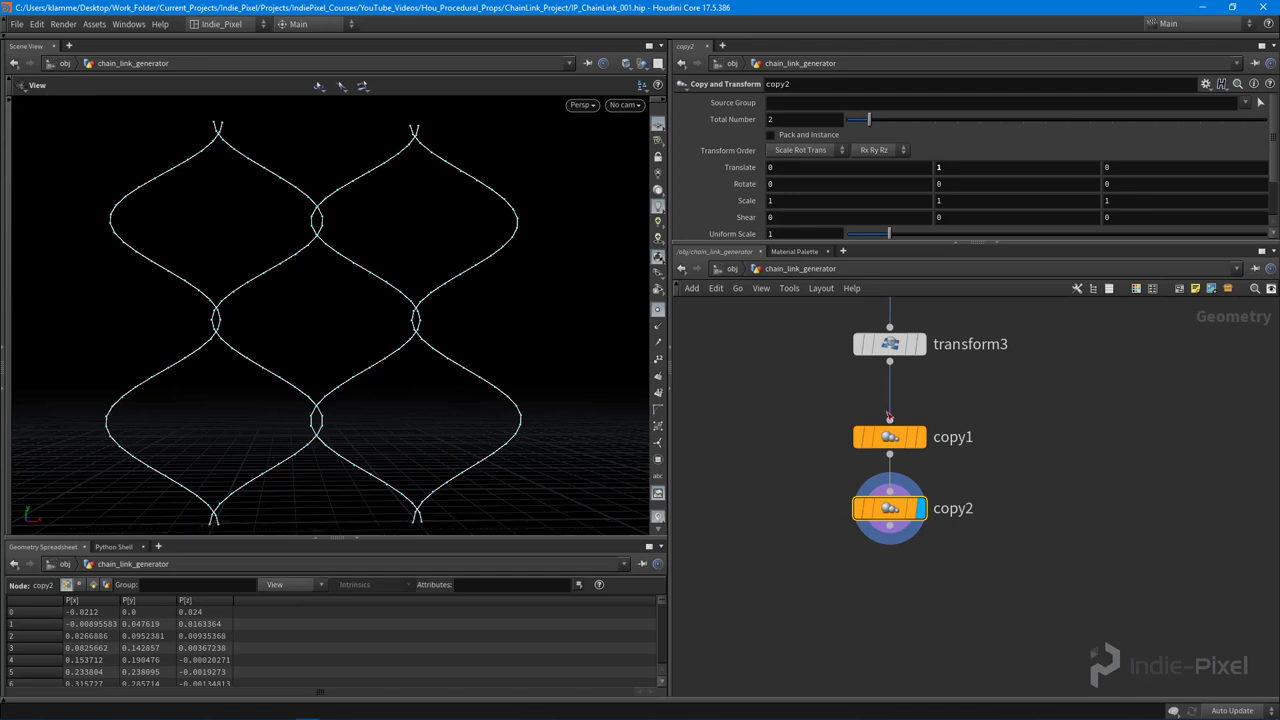
click(888, 344)
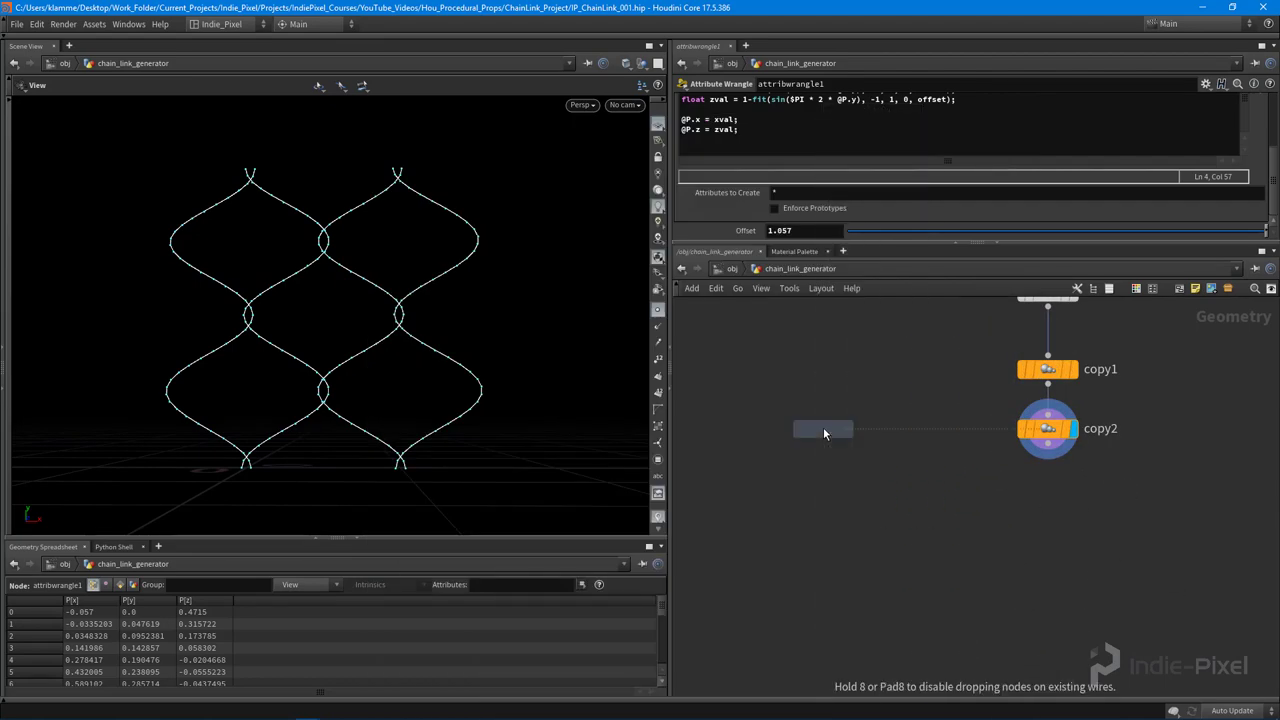
Step: Add a polygon circle1 node and a sweep node to the network
click(810, 444)
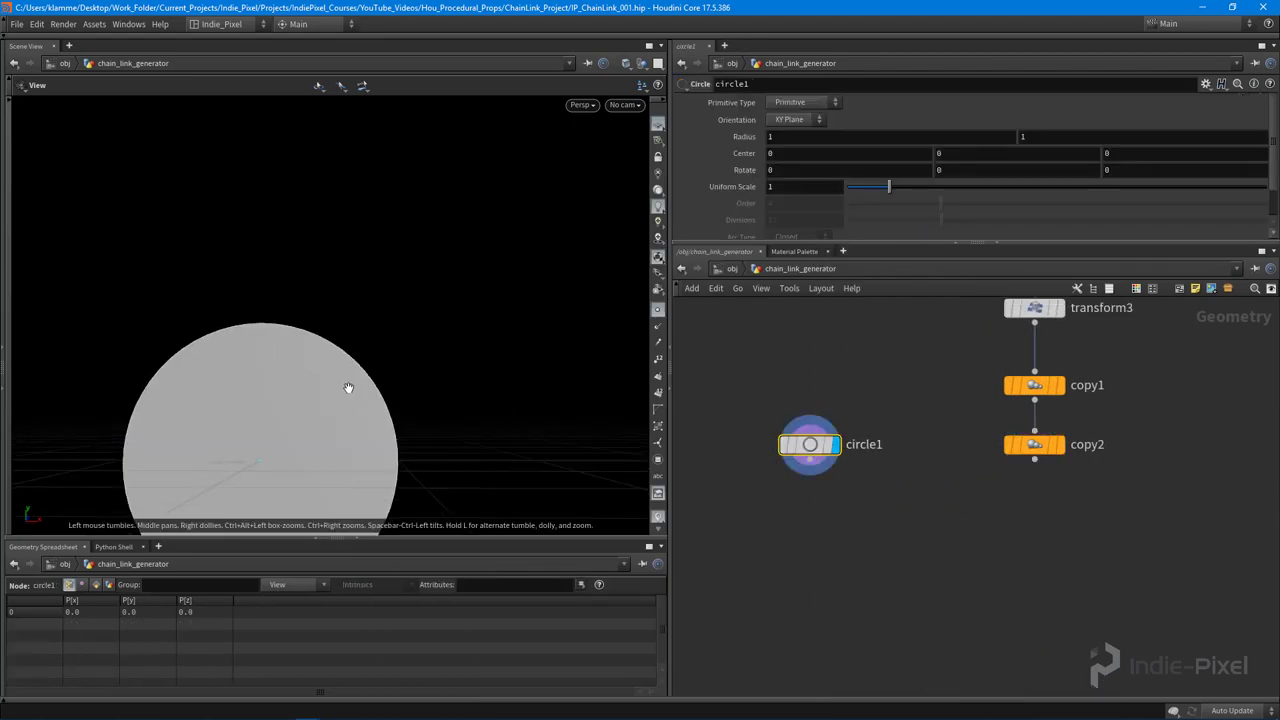
click(804, 100)
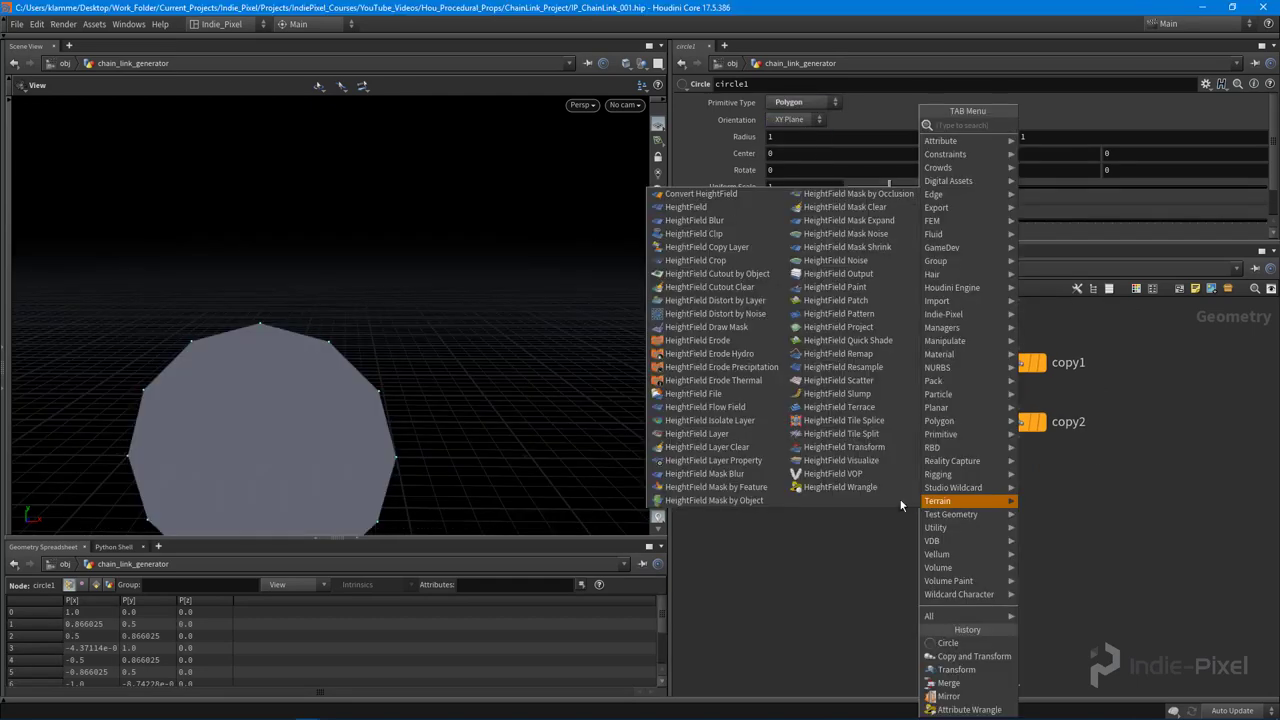
text(swee)
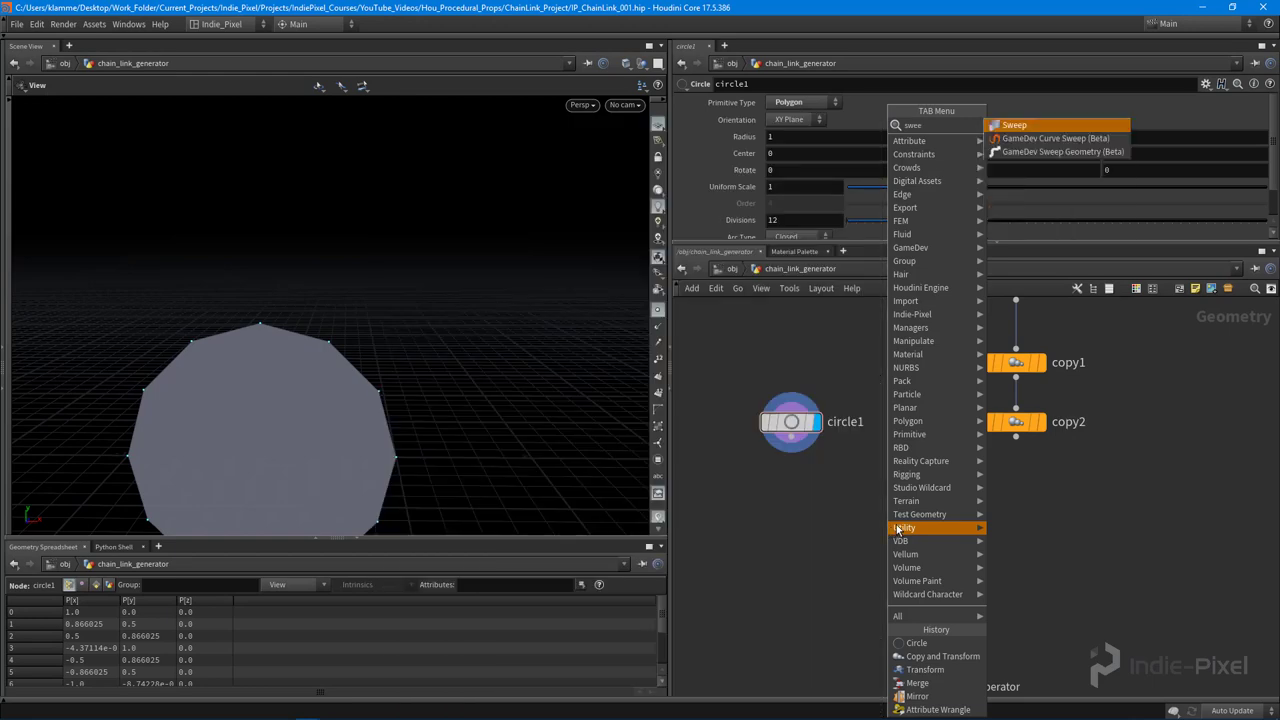
click(1014, 124)
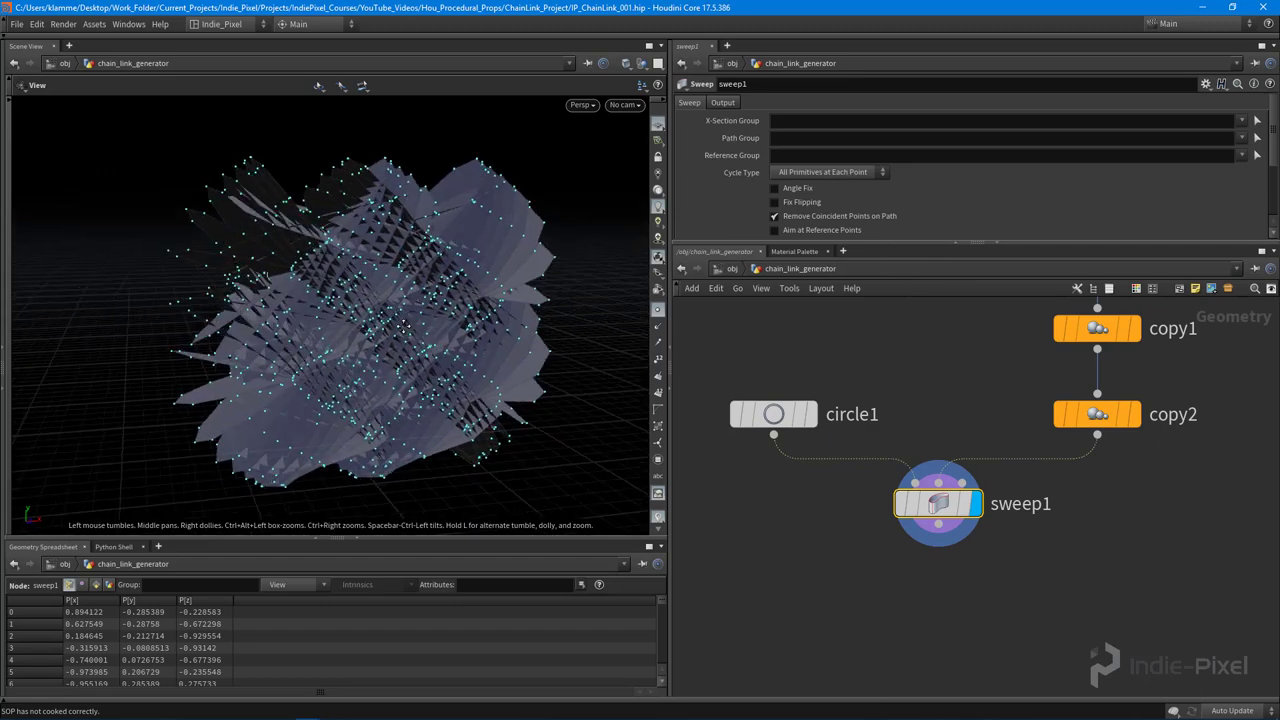
Step: Set circle1's Uniform Scale to 0.014 for a tiny cross-section
click(772, 414)
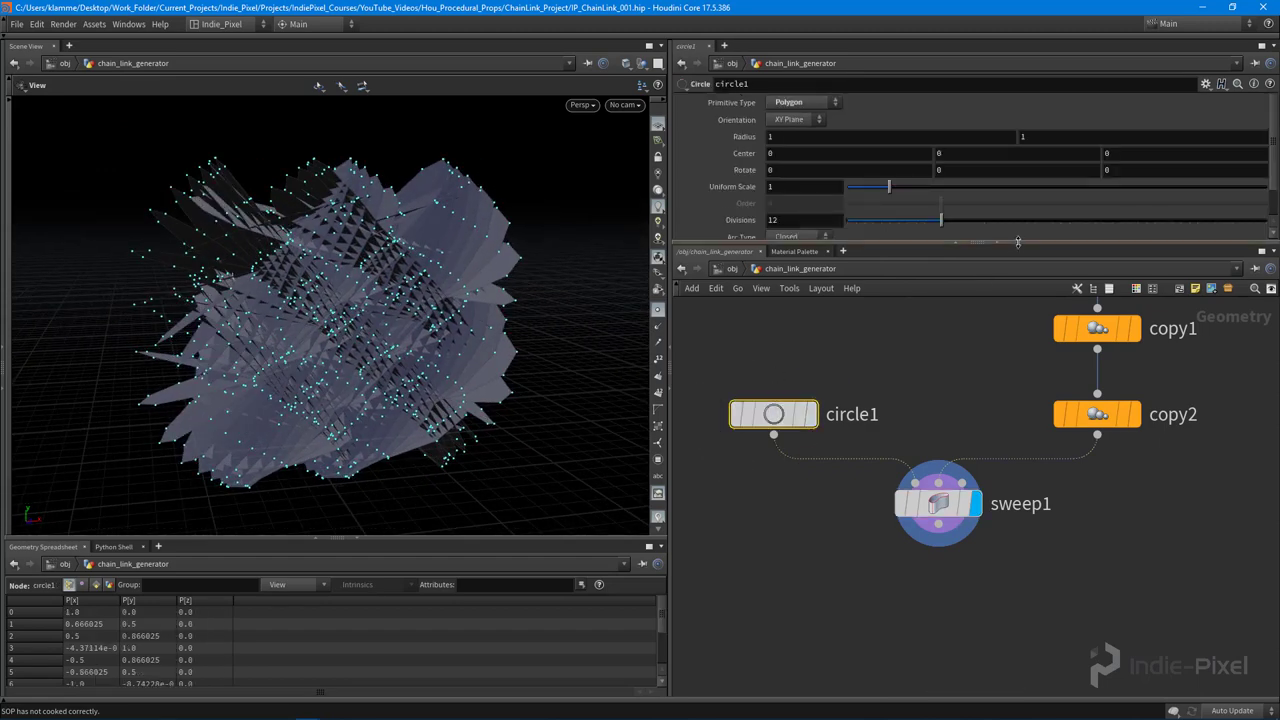
click(804, 188)
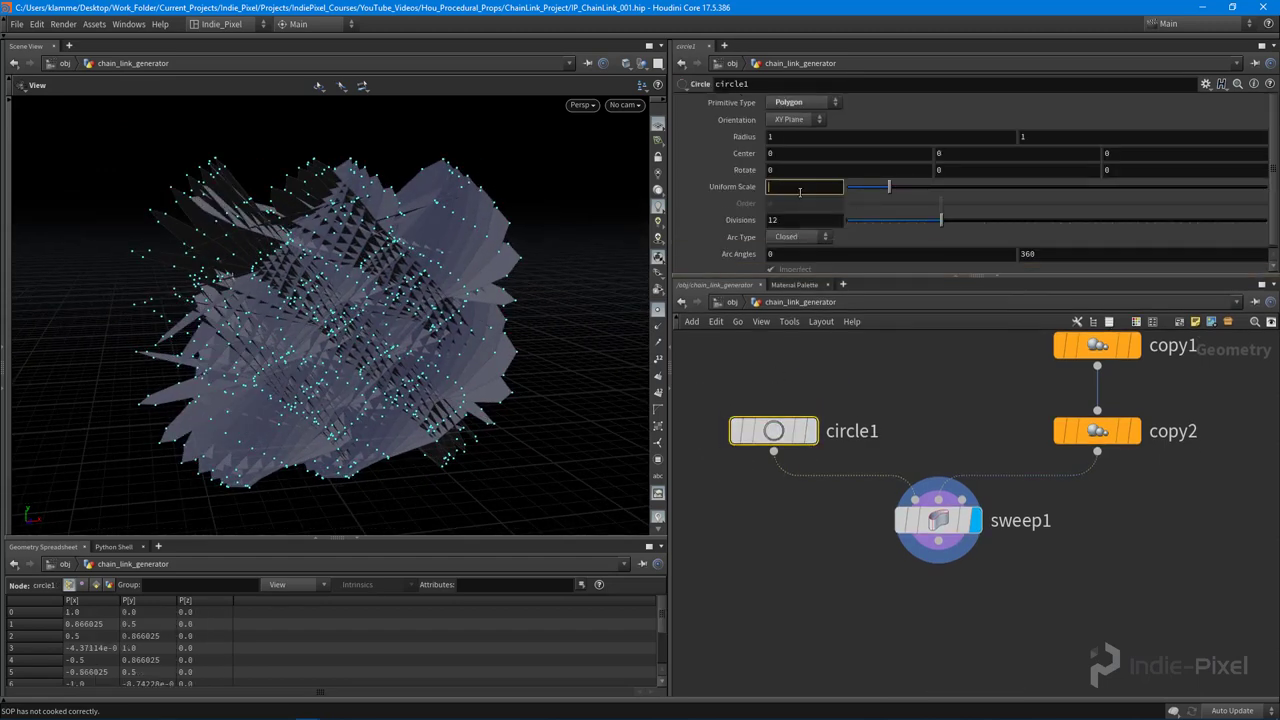
text(.1)
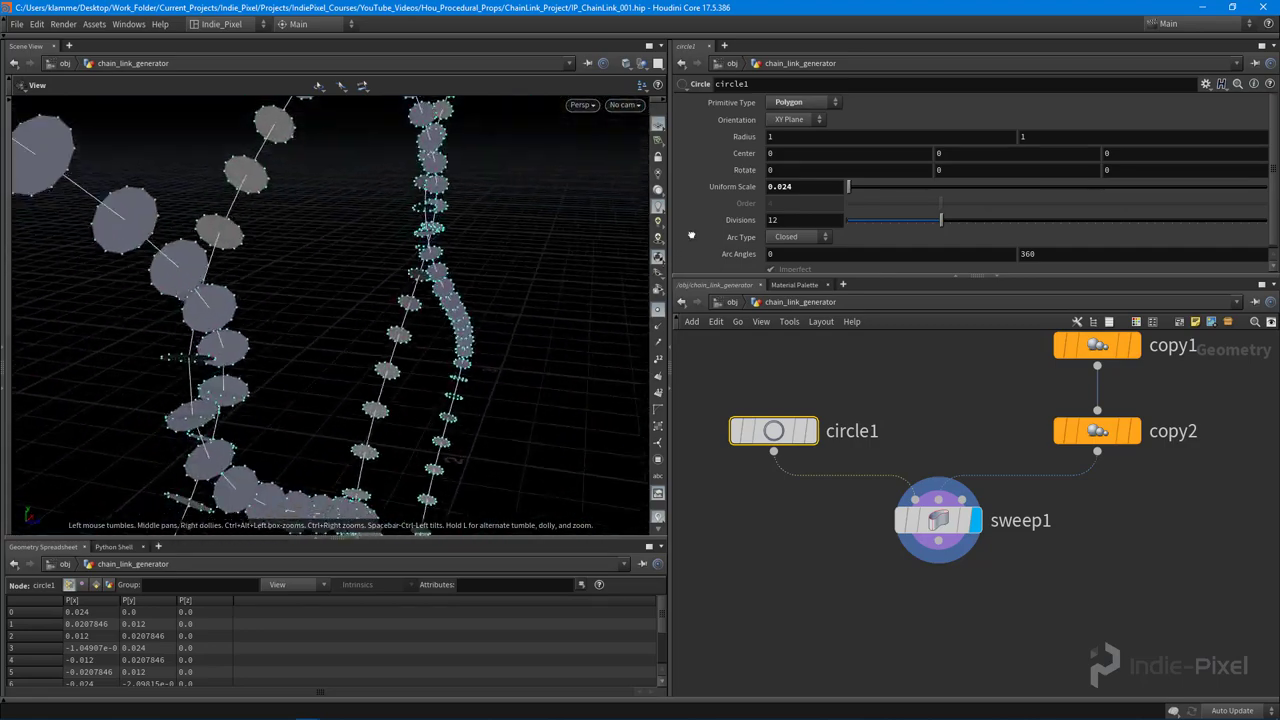
Step: Set sweep1's Skin Output to Skin with Auto Closure, and add Fuse and Join below copy2
click(936, 520)
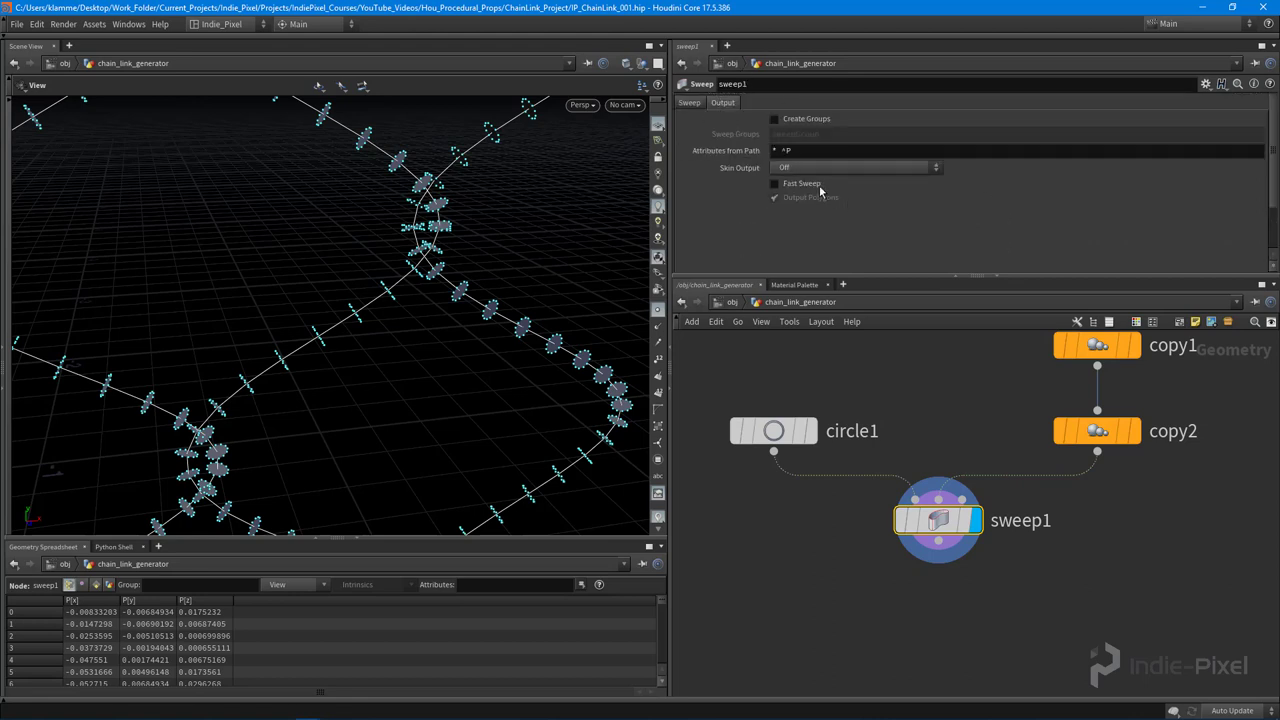
click(688, 104)
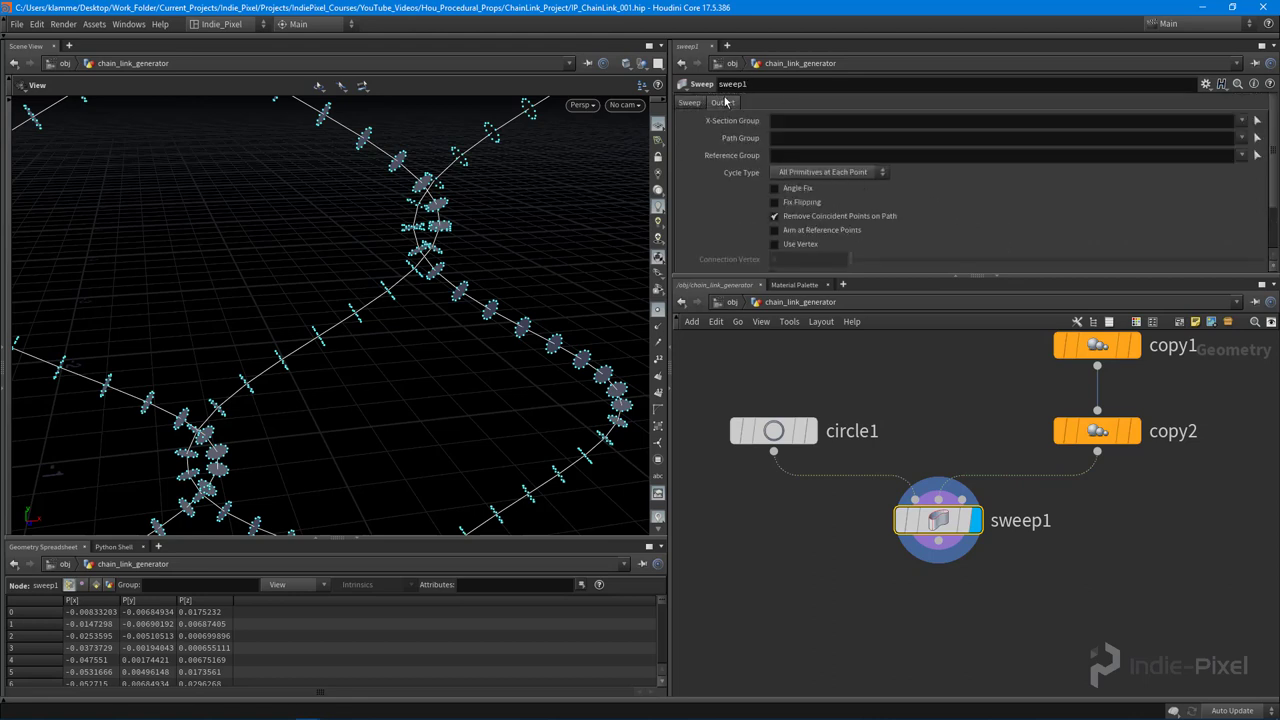
click(724, 102)
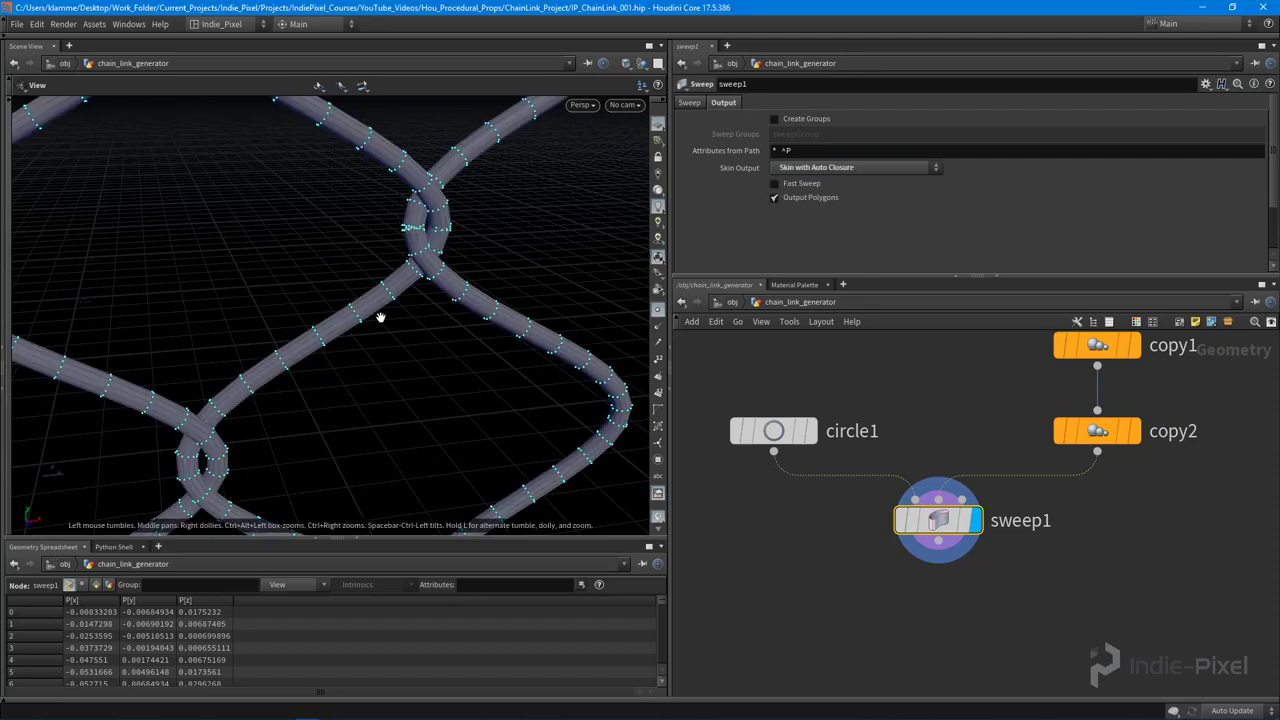
drag(380, 318, 52, 268)
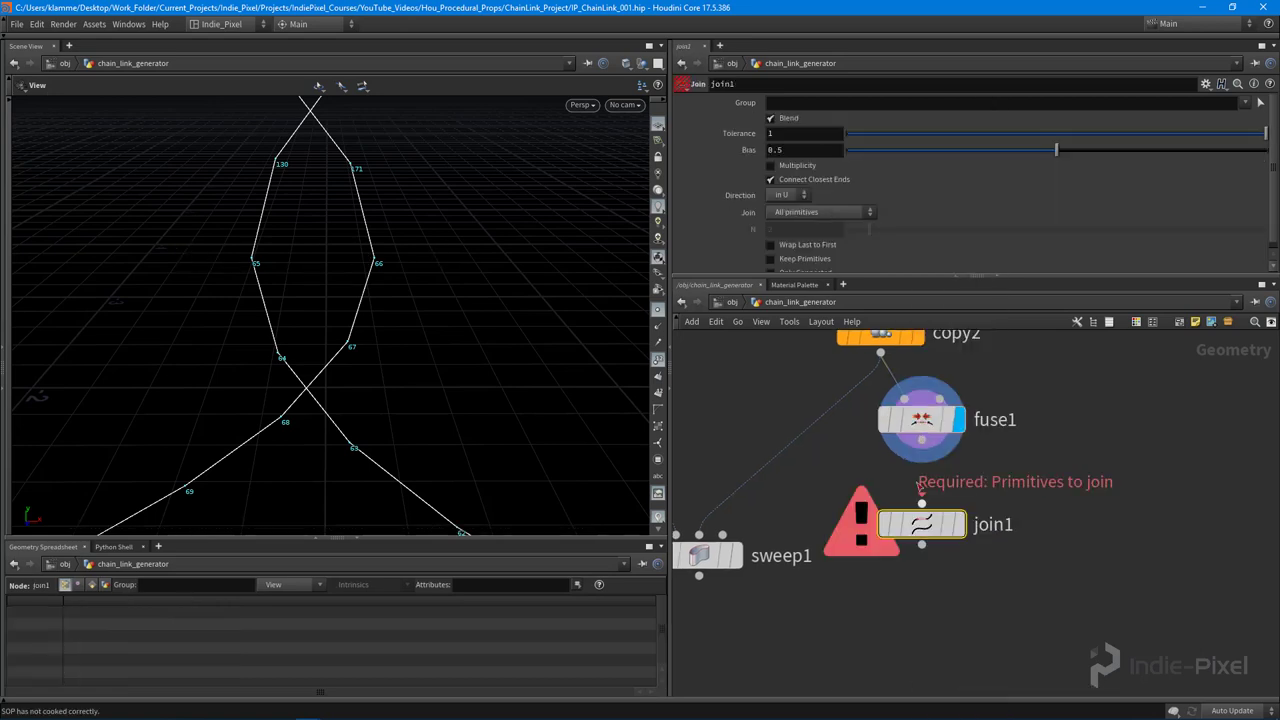
Step: Wire fuse1 into join1 with Only Connected on, and feed join1 into sweep1
click(920, 524)
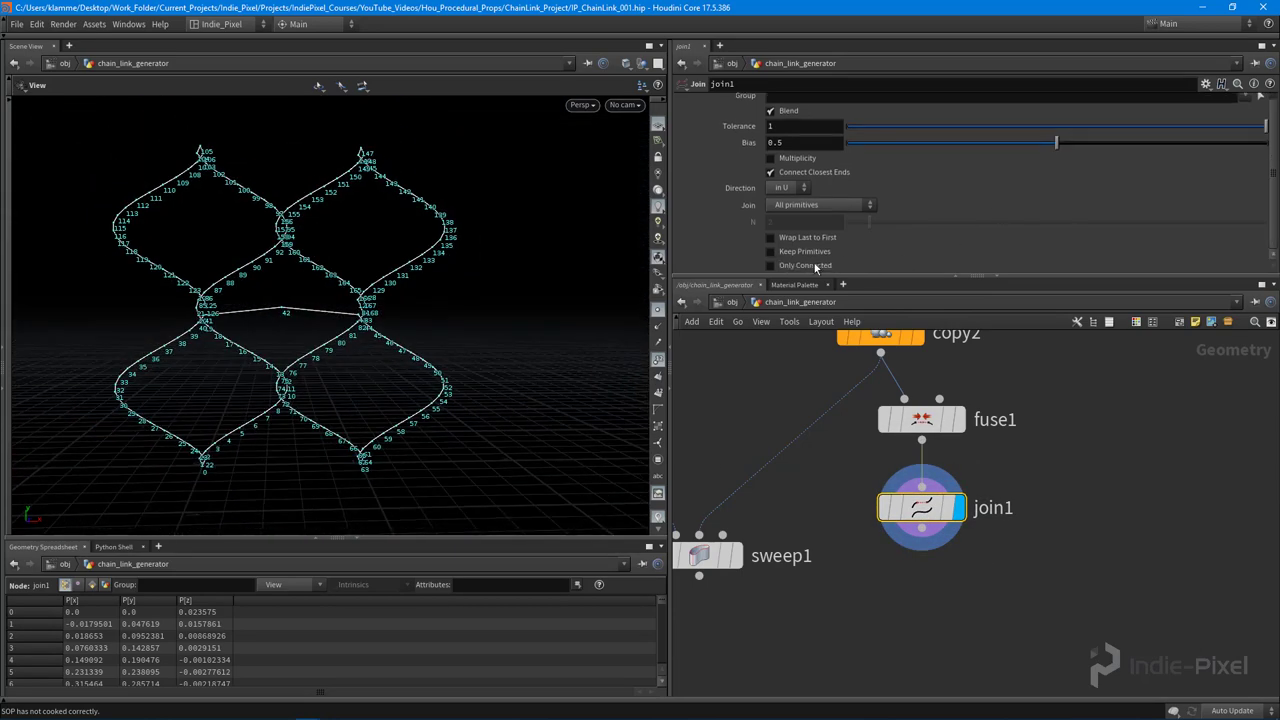
click(770, 264)
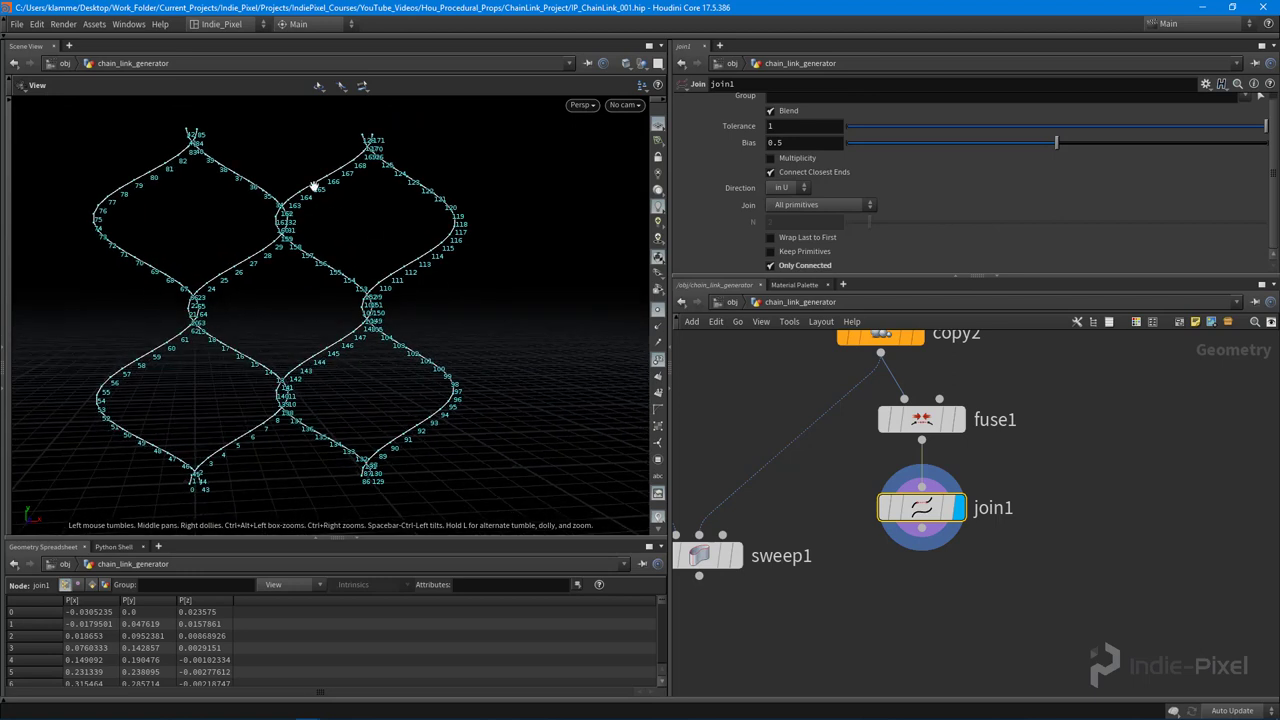
mouse_move(332, 374)
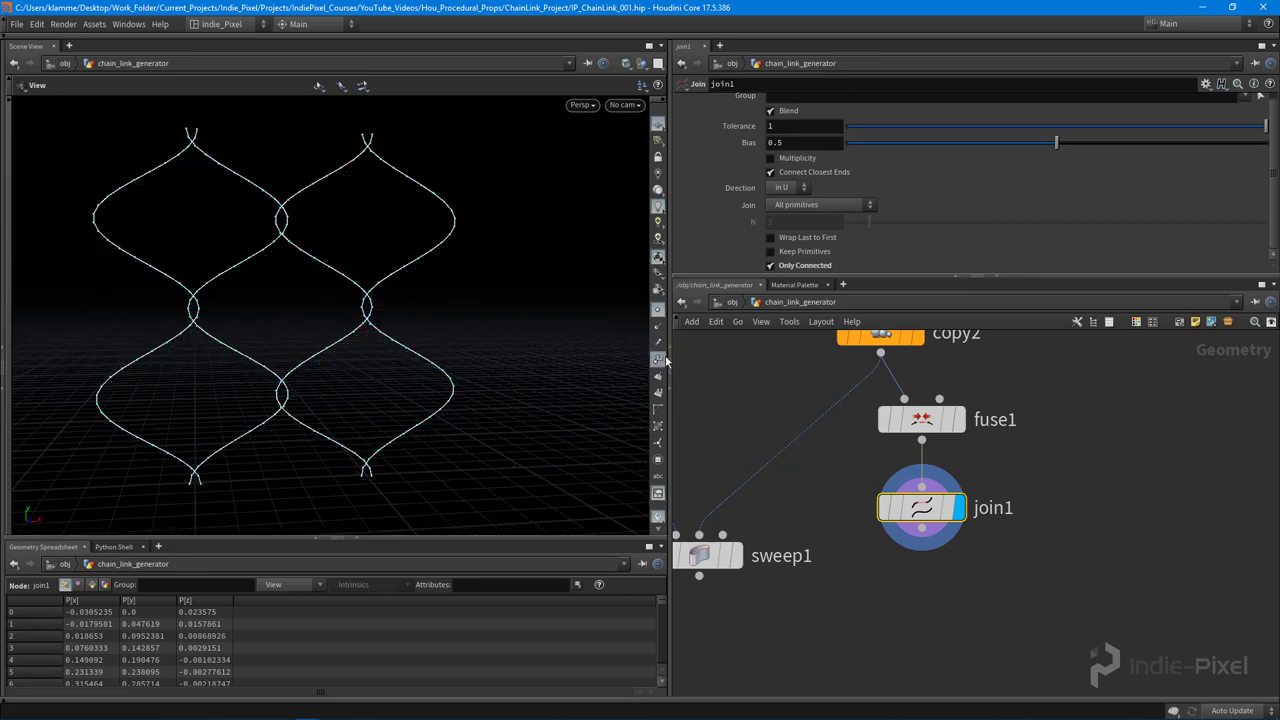
mouse_move(384, 388)
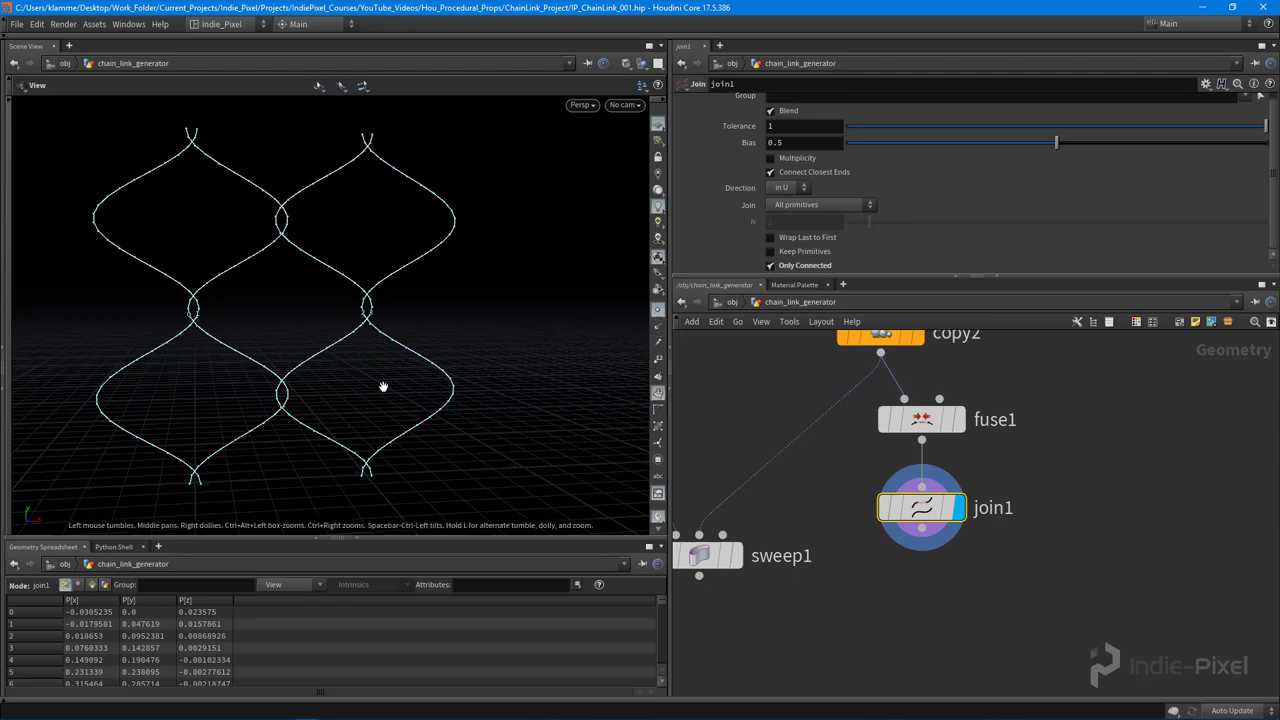
drag(384, 388, 516, 304)
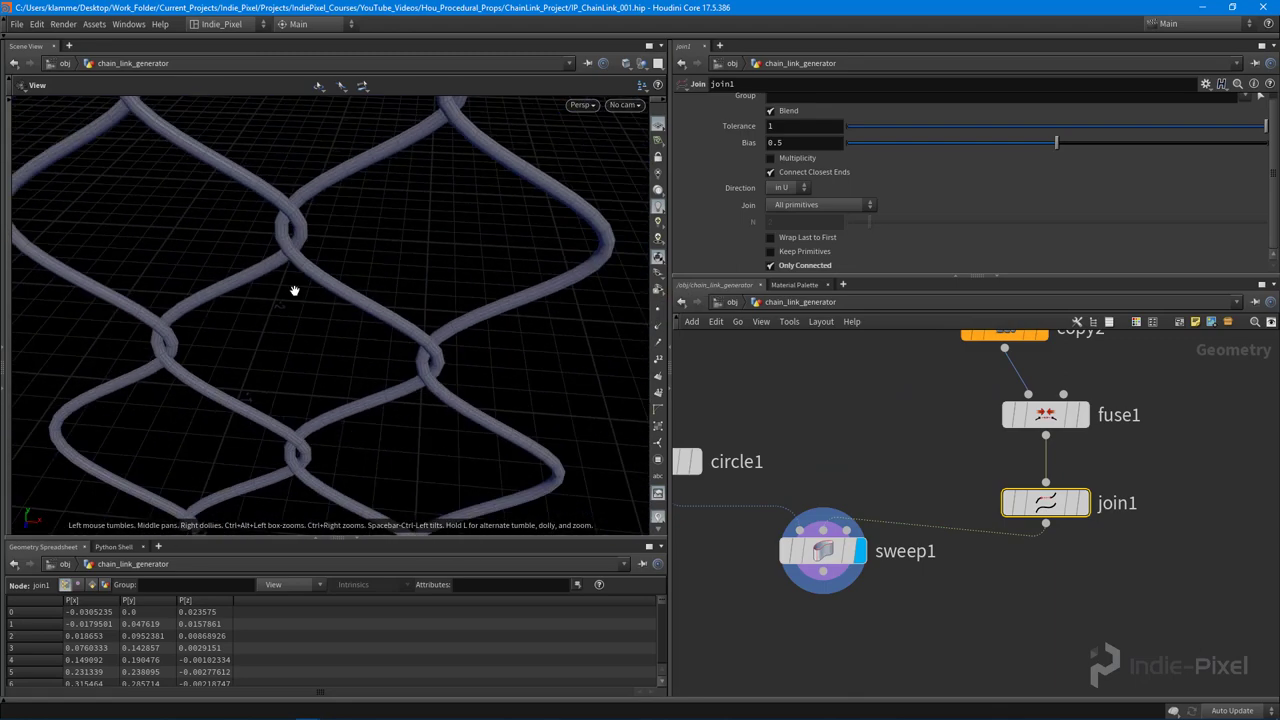
drag(296, 292, 318, 390)
text(reve)
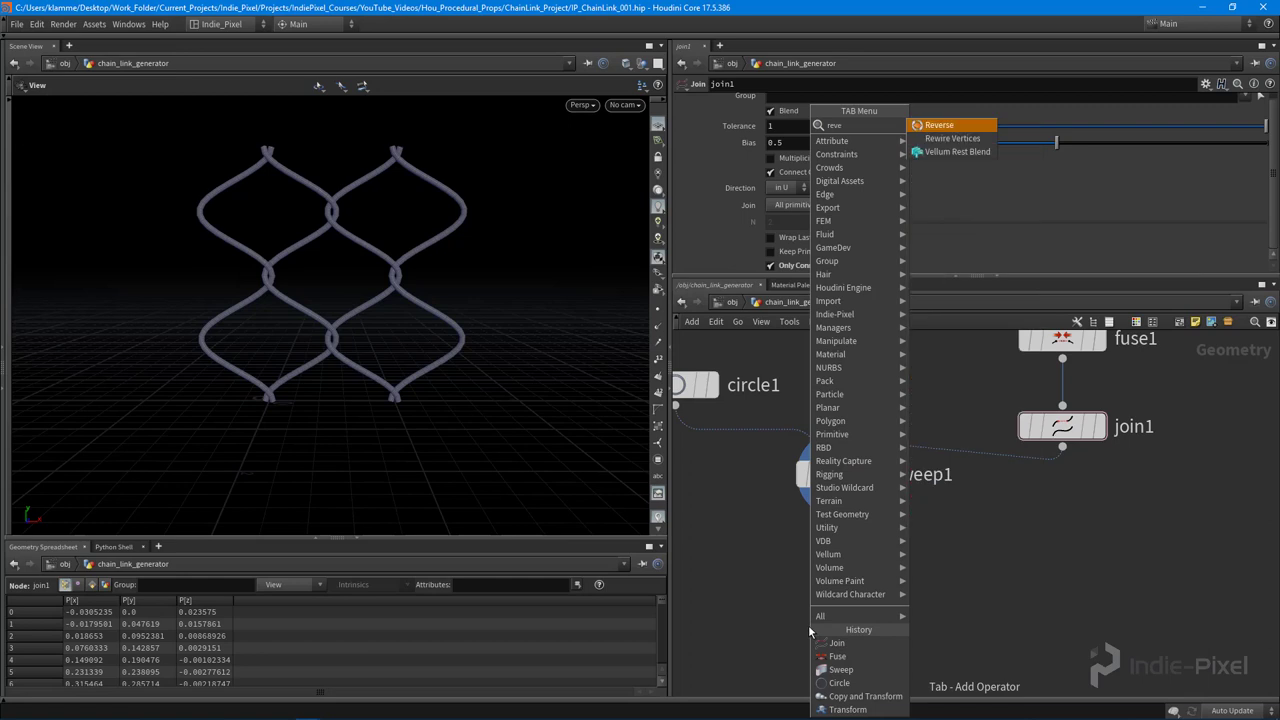
click(938, 124)
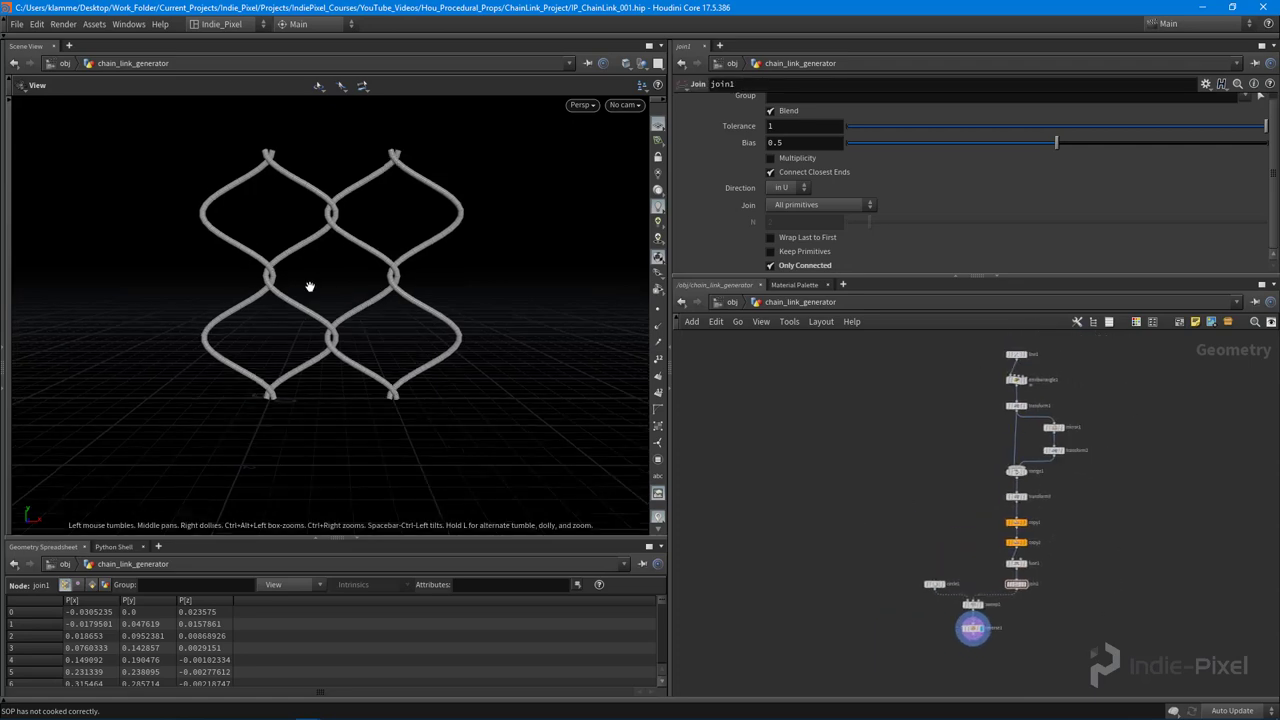
drag(310, 286, 240, 370)
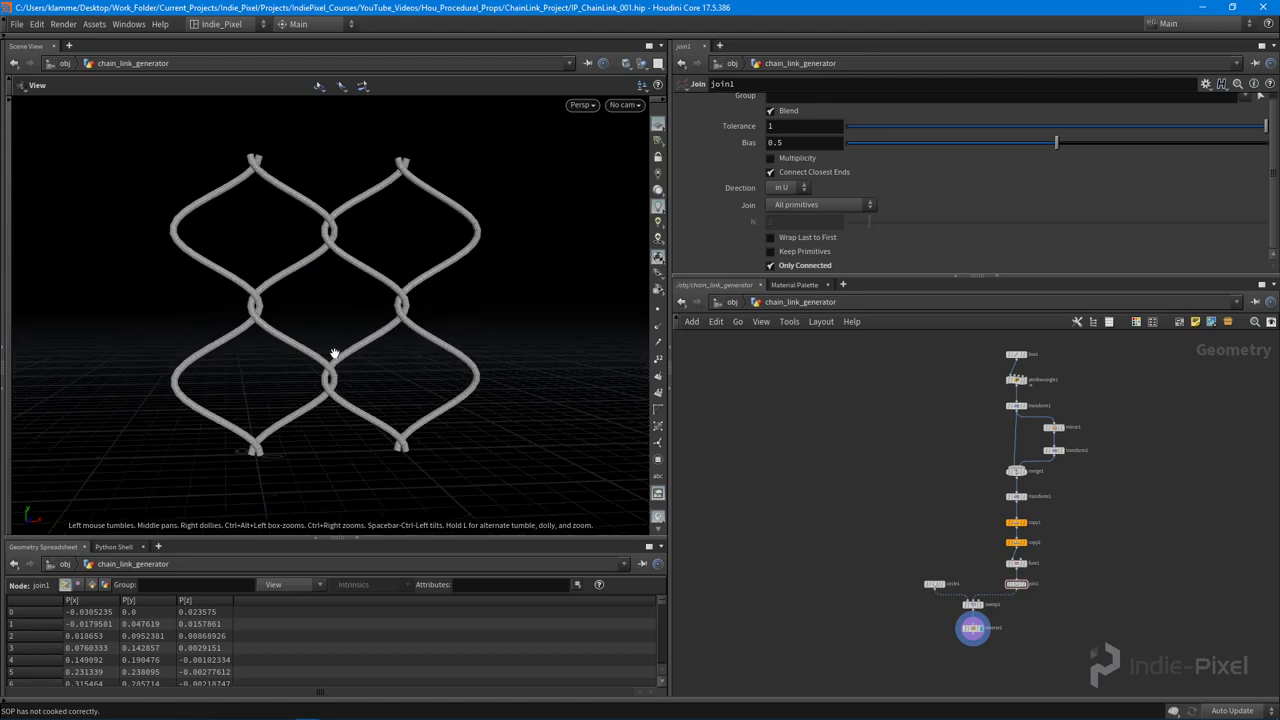
drag(336, 356, 296, 304)
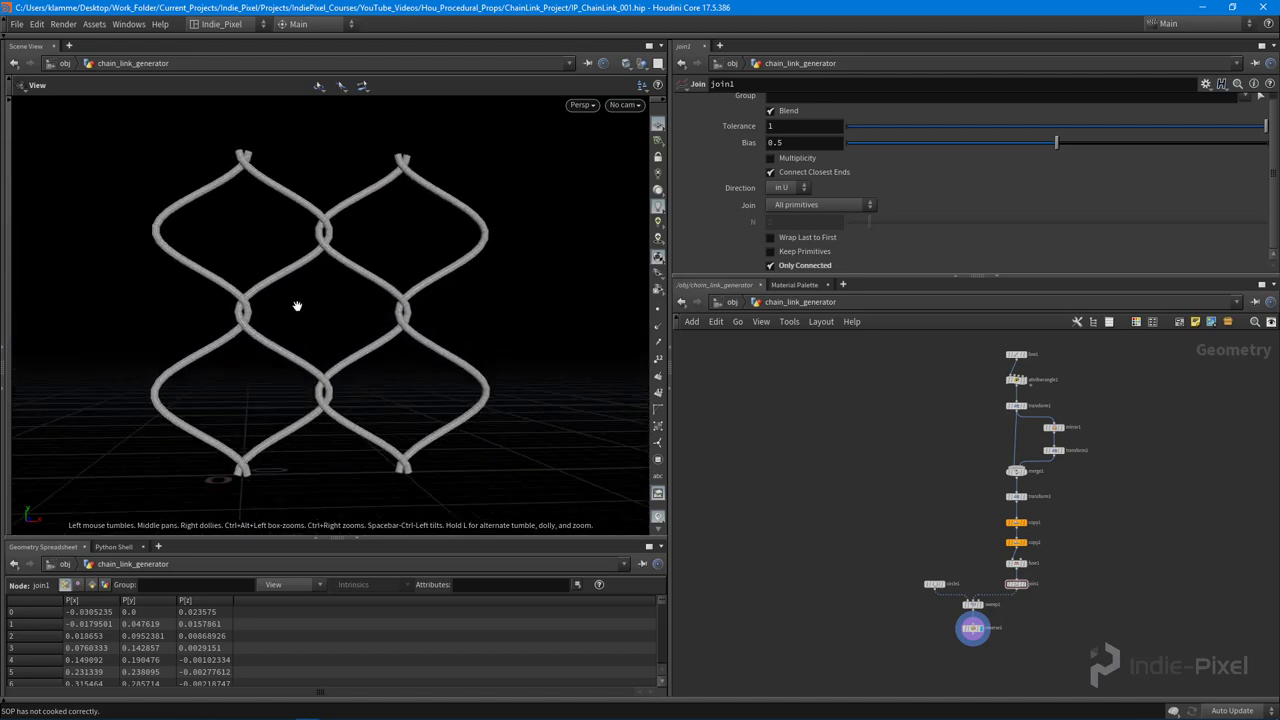